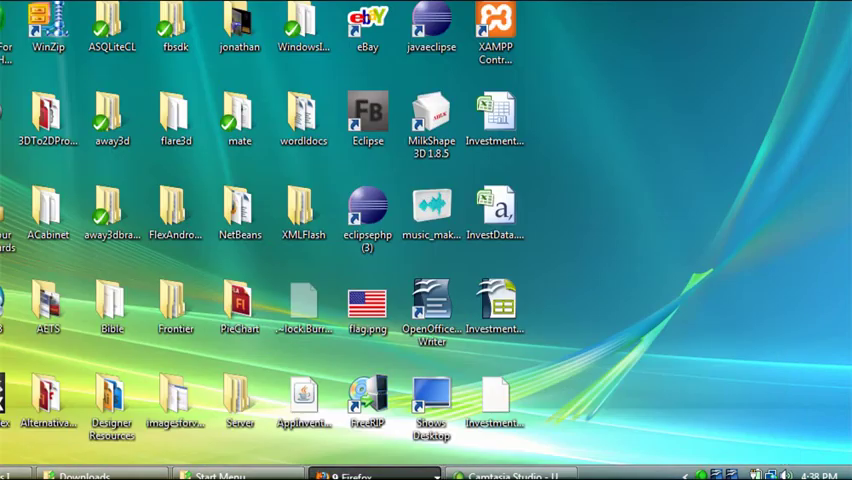
- Select InvestmentData1969-2010.xlsx on the desktop and bring up its context menu
click(495, 115)
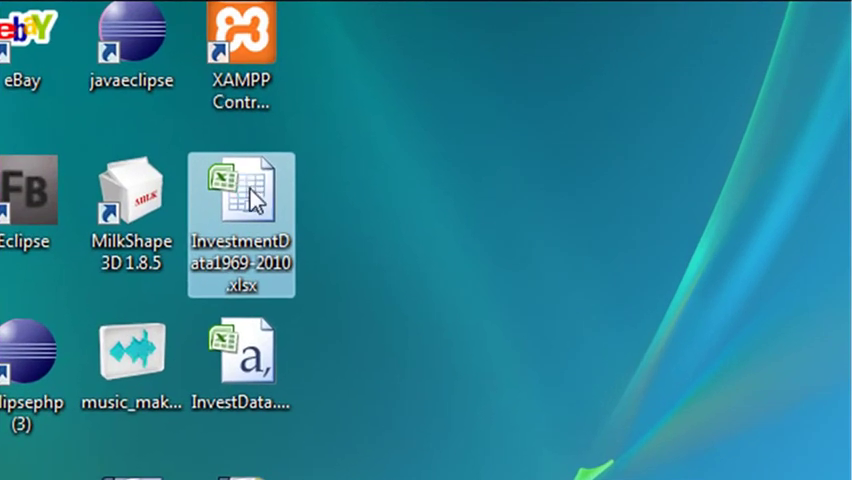
right_click(240, 190)
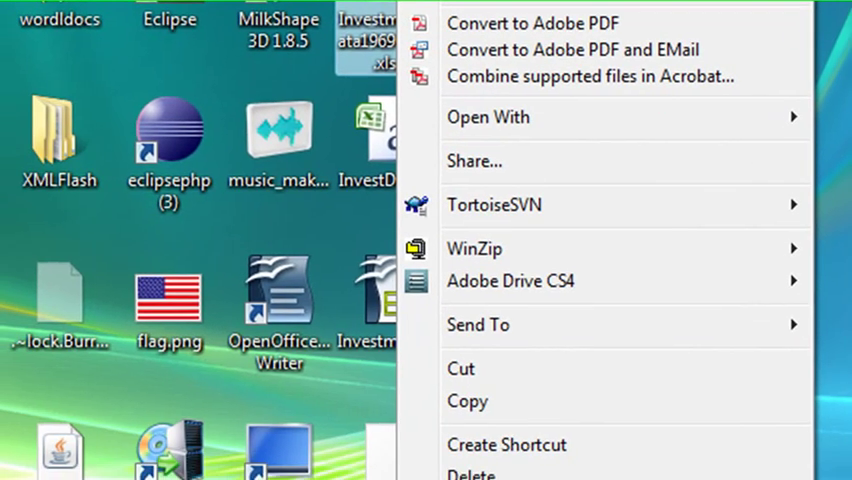
- Open InvestmentData1969-2010.xlsx with OpenOffice.org Calc
click(488, 117)
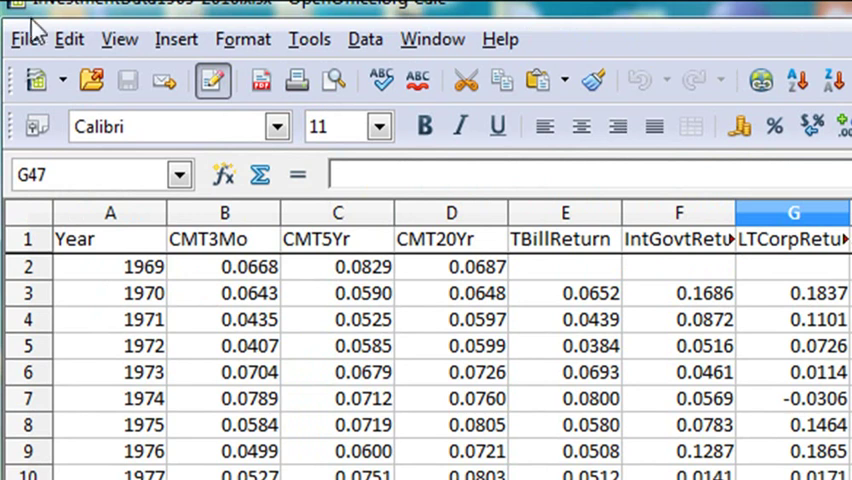
- Save the sheet as Text CSV over the existing InvestData.csv, keeping CSV format
click(24, 38)
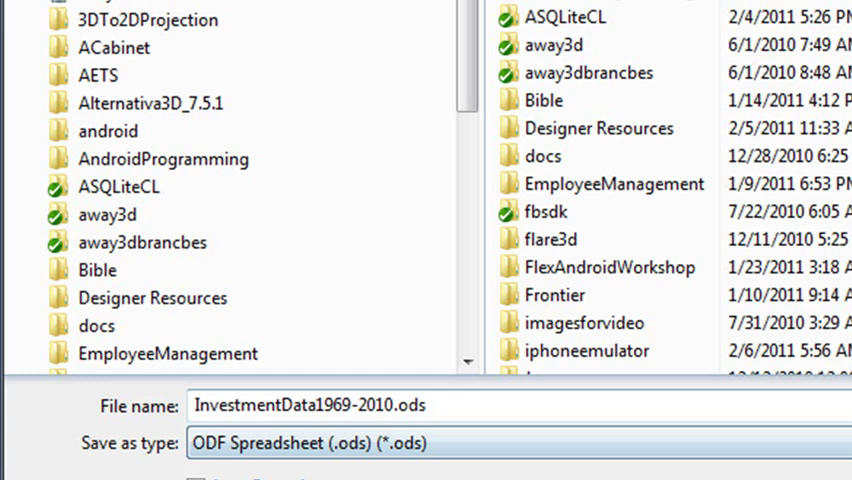
triple_click(310, 405)
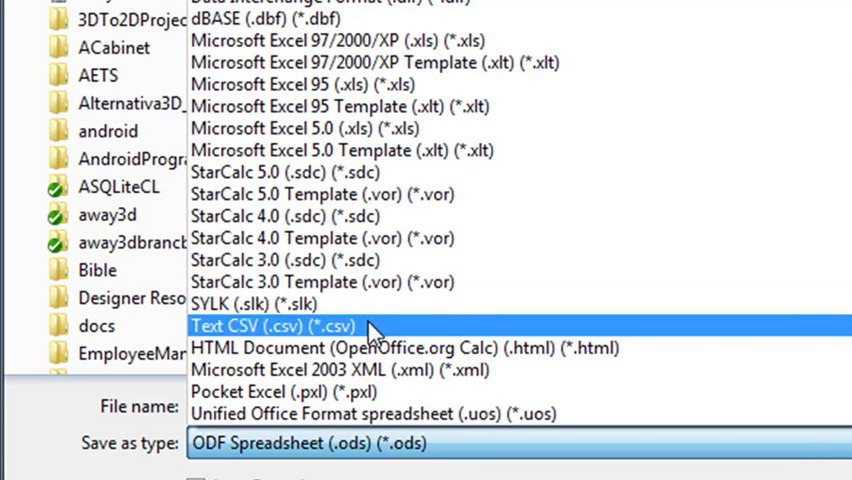
click(275, 326)
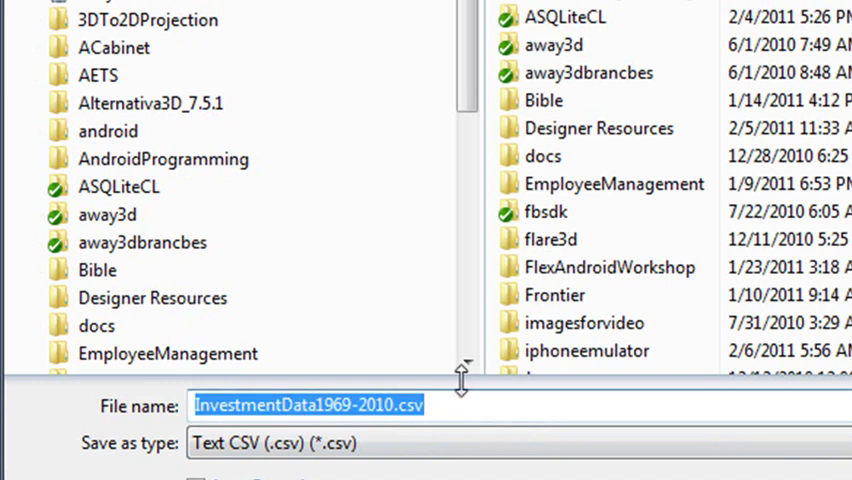
text(InvestData)
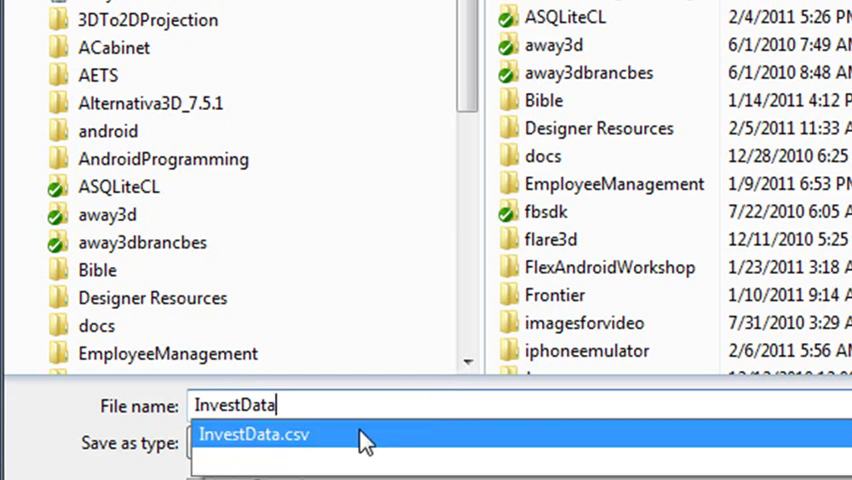
click(254, 434)
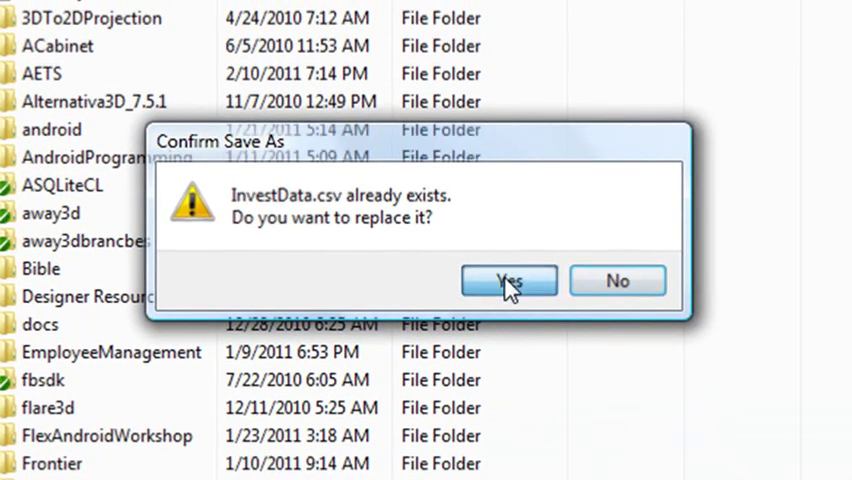
click(509, 281)
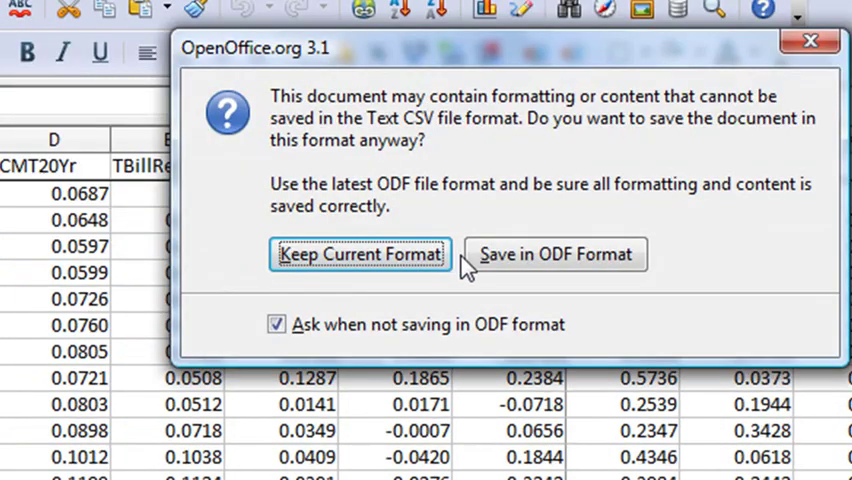
click(360, 254)
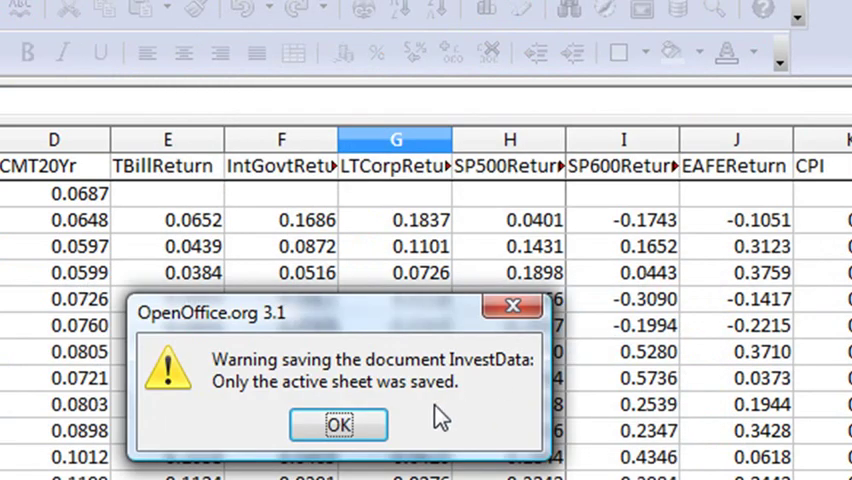
click(339, 424)
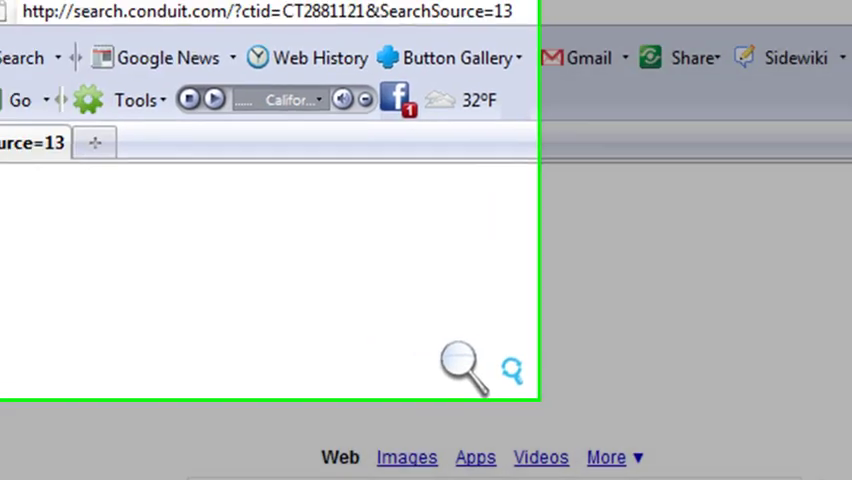
- Launch SQLite Manager from Firefox's Tools menu with sqlStuartDB.sqlite loaded
click(371, 55)
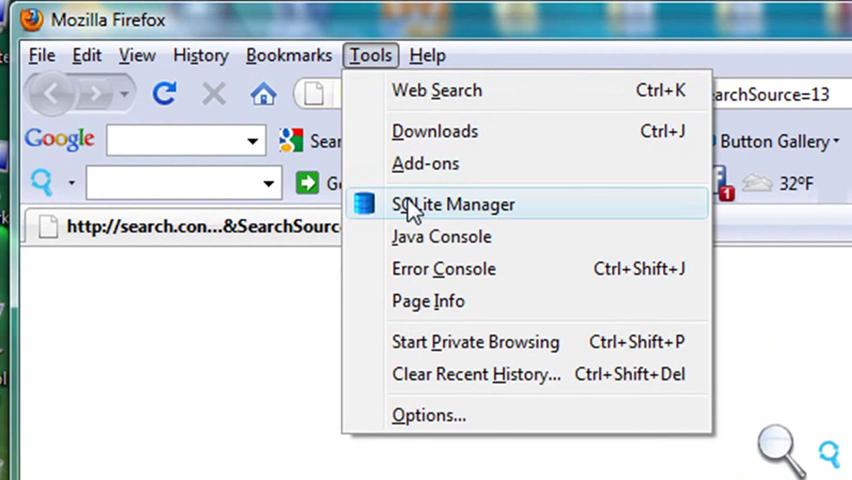
click(453, 204)
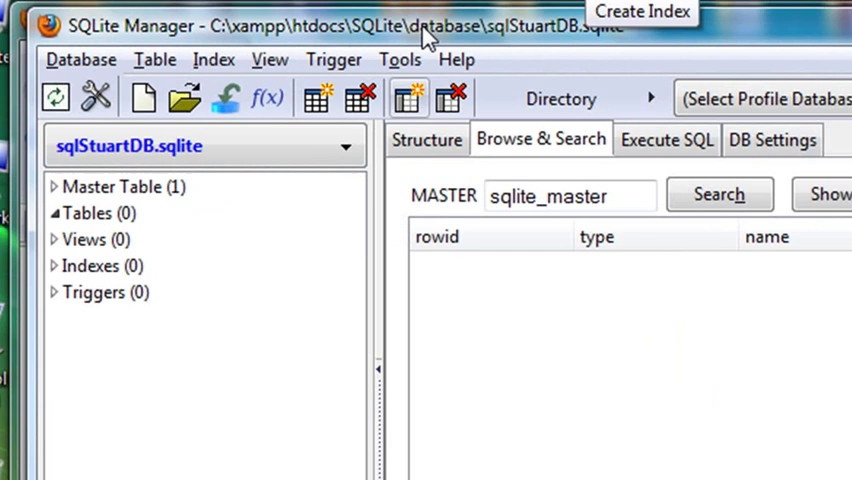
click(80, 59)
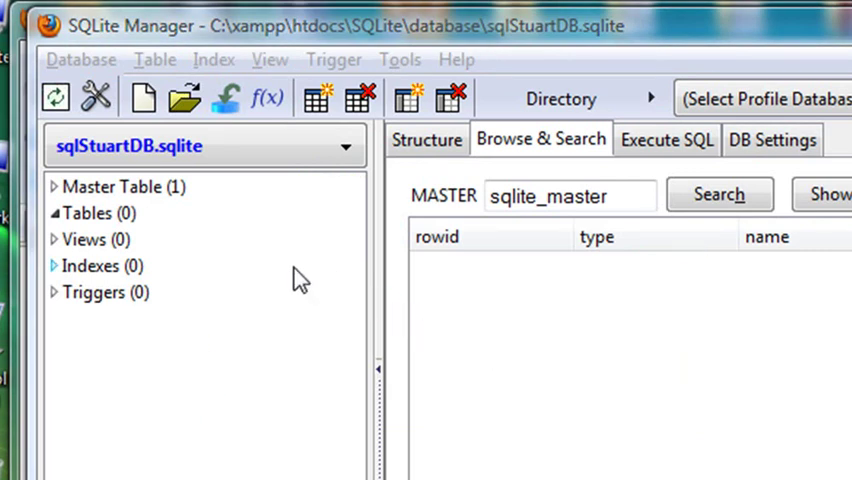
mouse_move(430, 388)
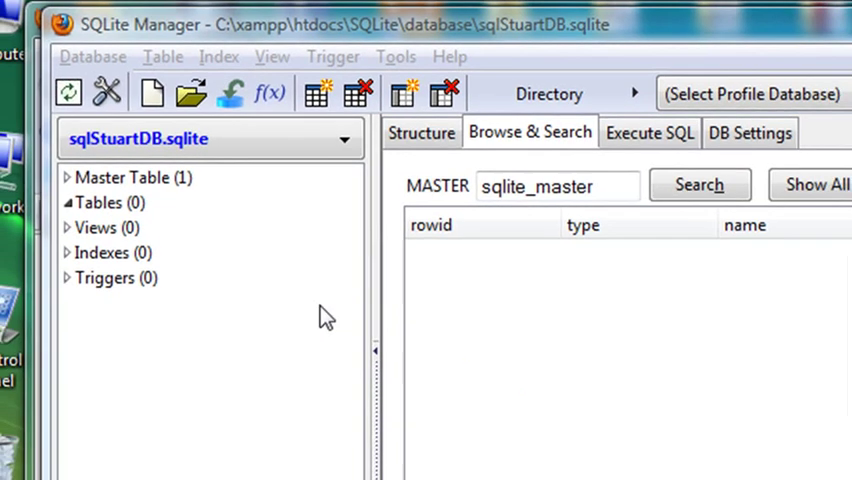
- Start a Database > Import of InvestData.csv into table InvestData
click(93, 56)
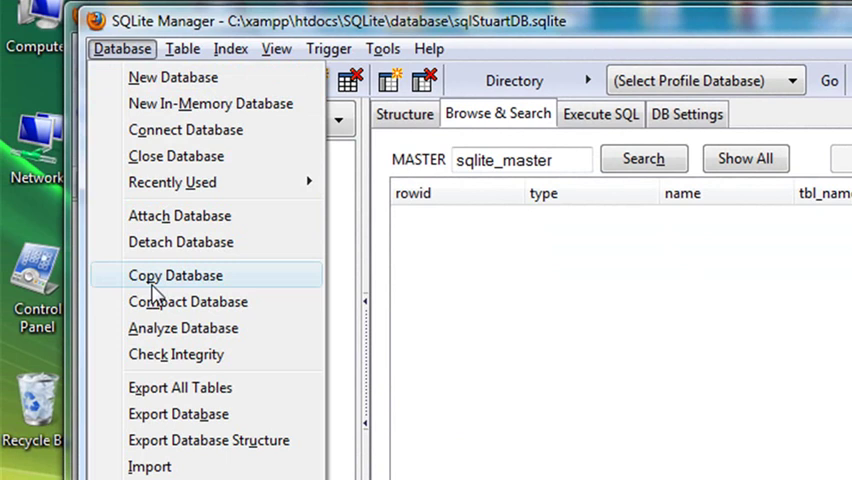
click(150, 466)
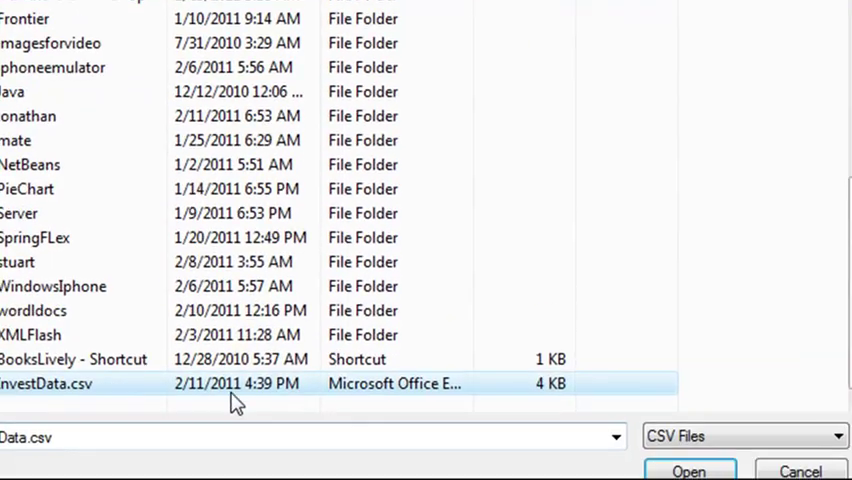
click(688, 471)
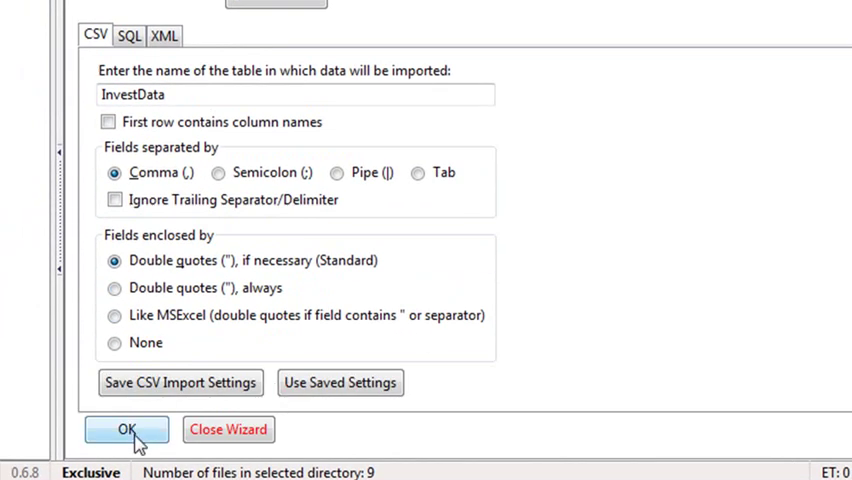
click(126, 429)
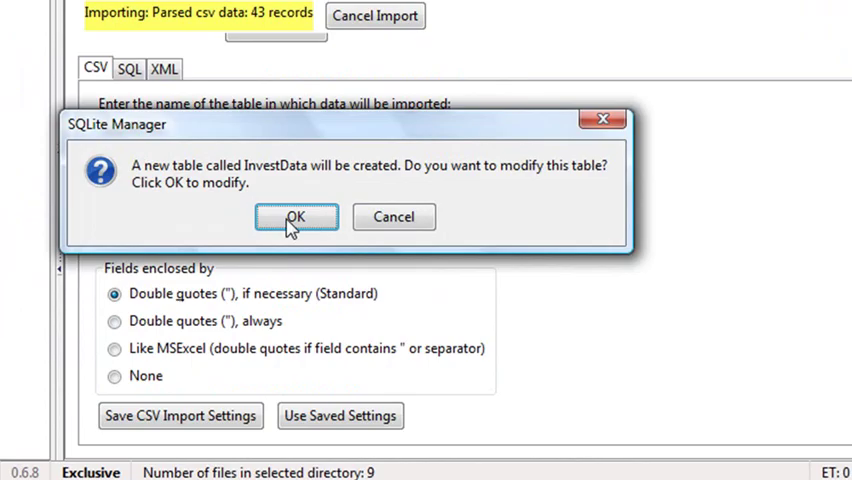
- Accept the modify-table prompt and column definitions, importing 43 rows
click(296, 217)
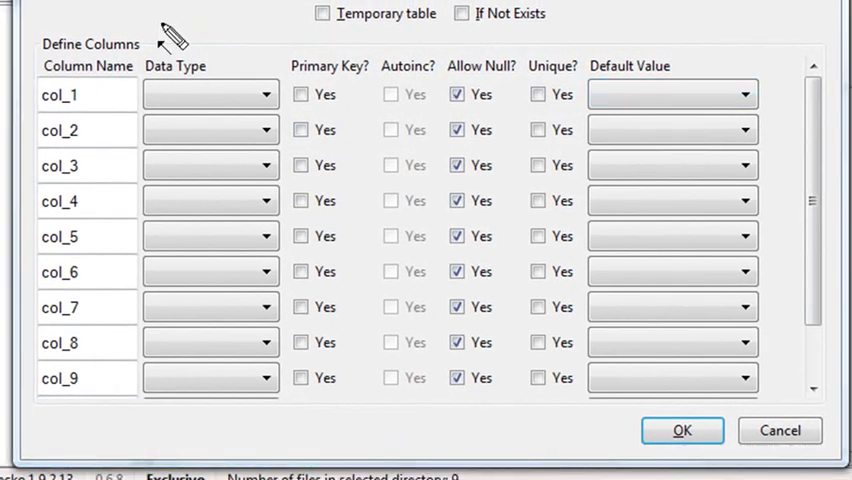
click(538, 342)
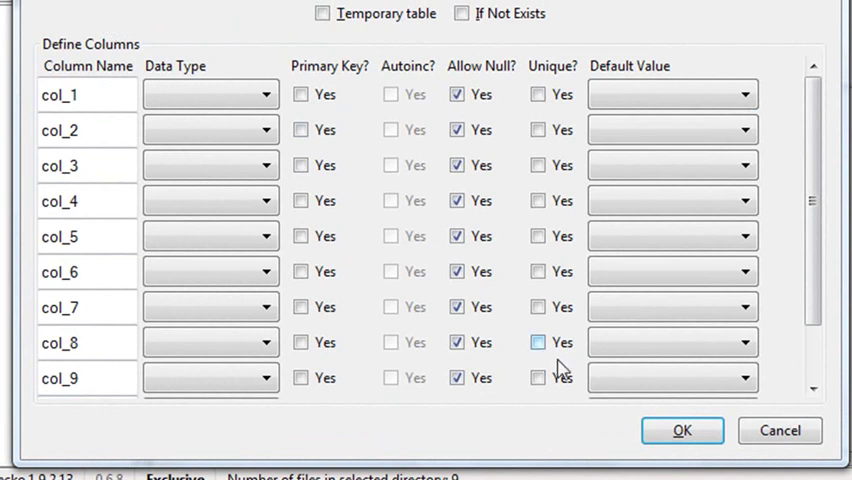
click(682, 430)
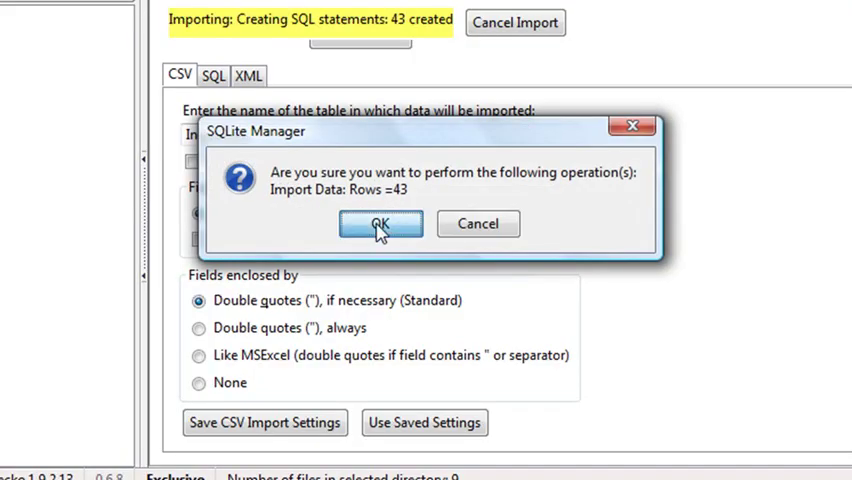
click(380, 223)
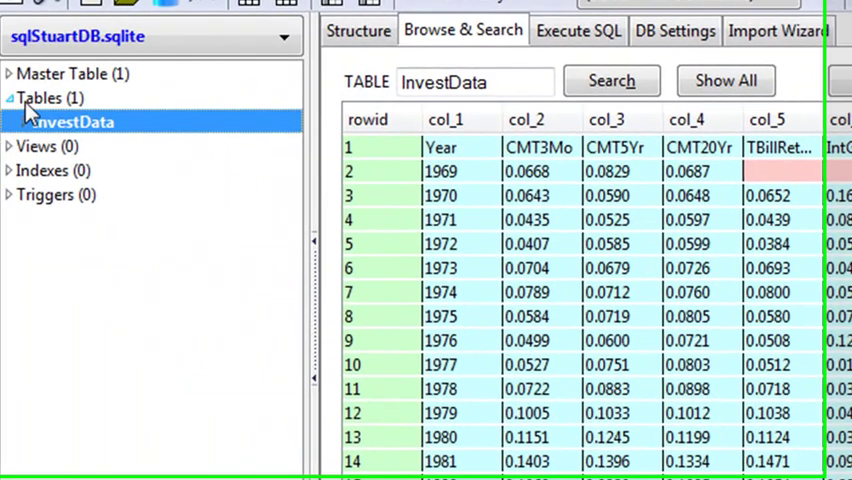
- Drop the InvestData table via its context menu and confirm the deletion
right_click(70, 121)
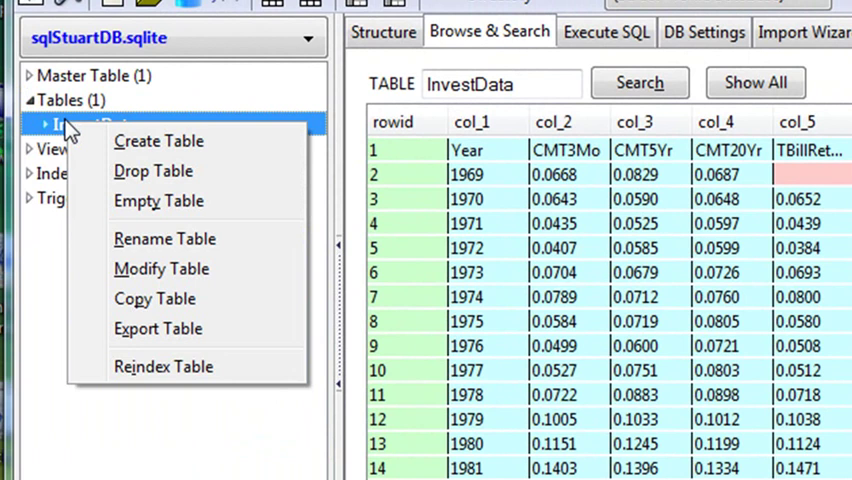
click(153, 170)
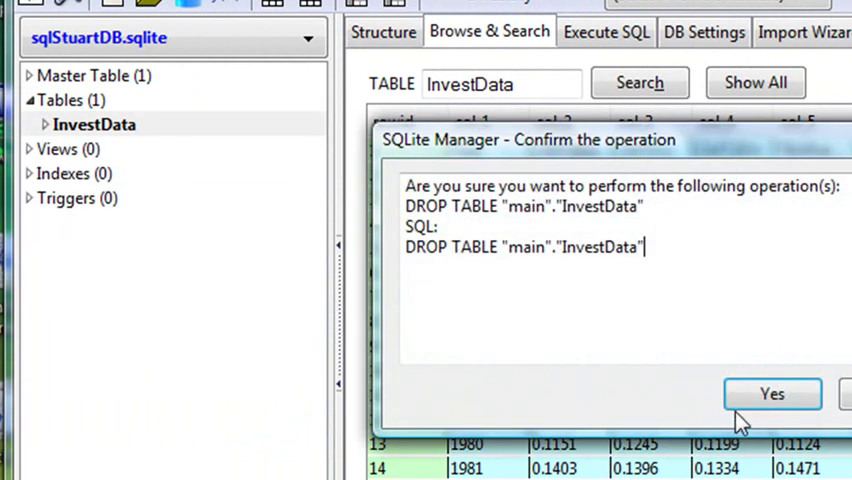
click(772, 393)
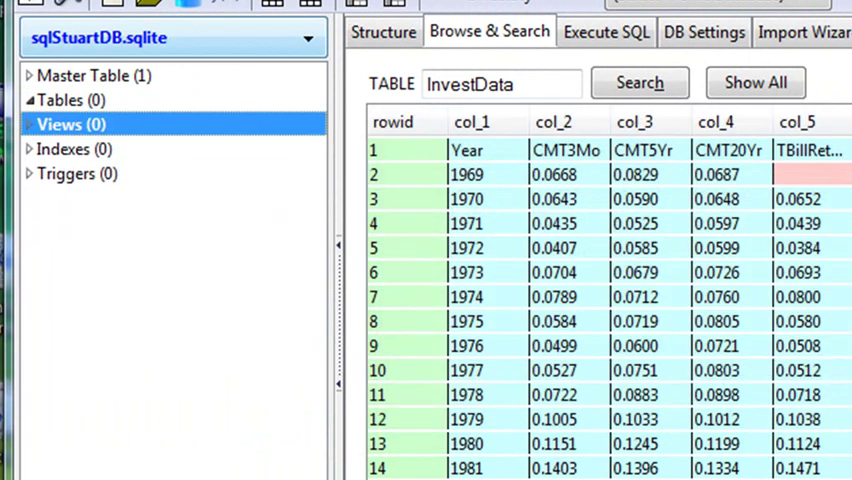
click(62, 100)
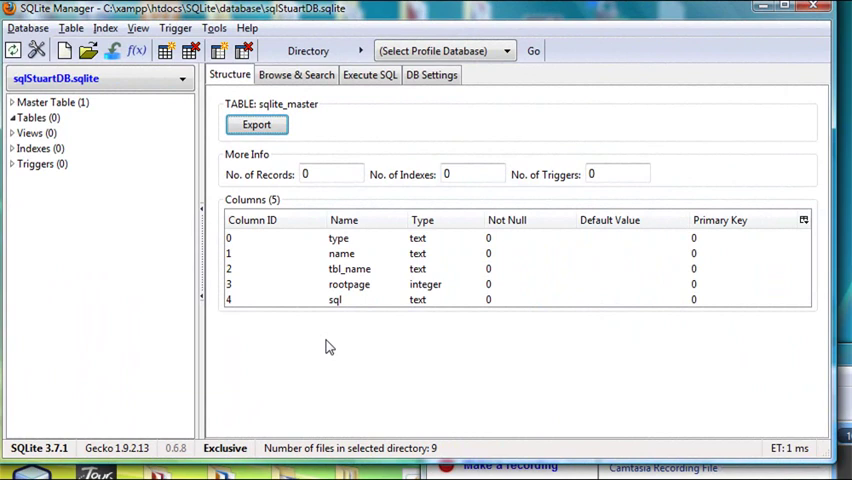
- Start a new import of InvestData.csv with the first row as column names
click(27, 27)
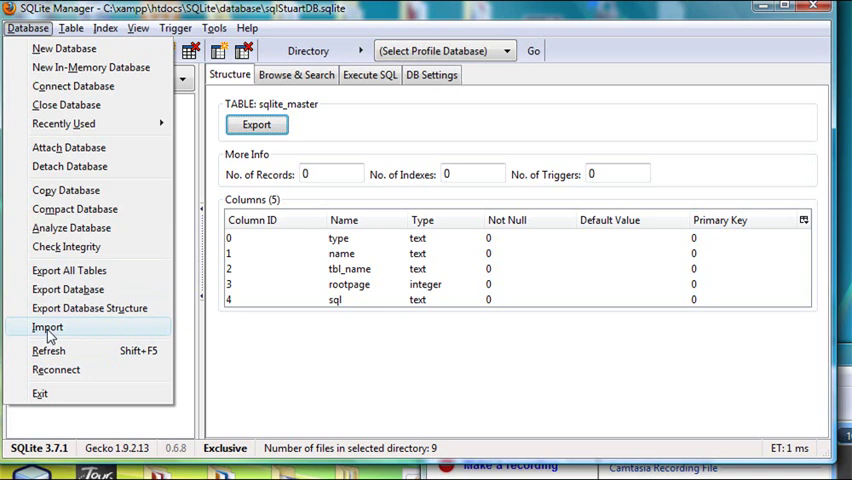
click(47, 327)
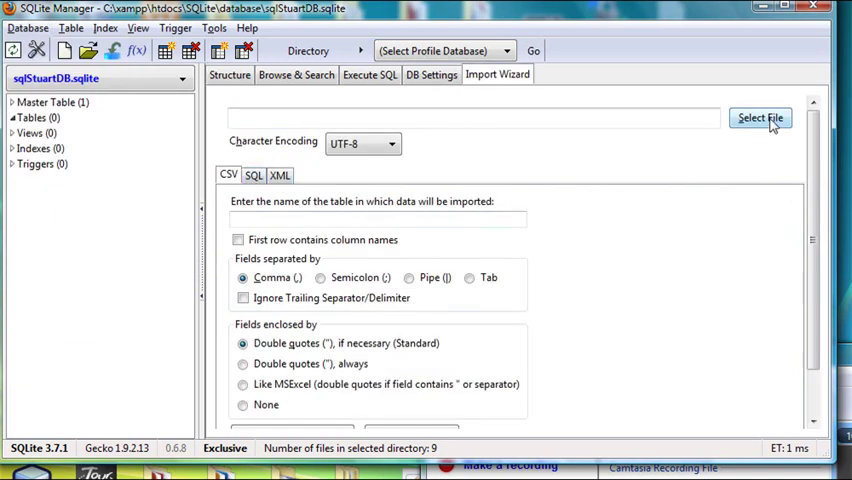
click(760, 118)
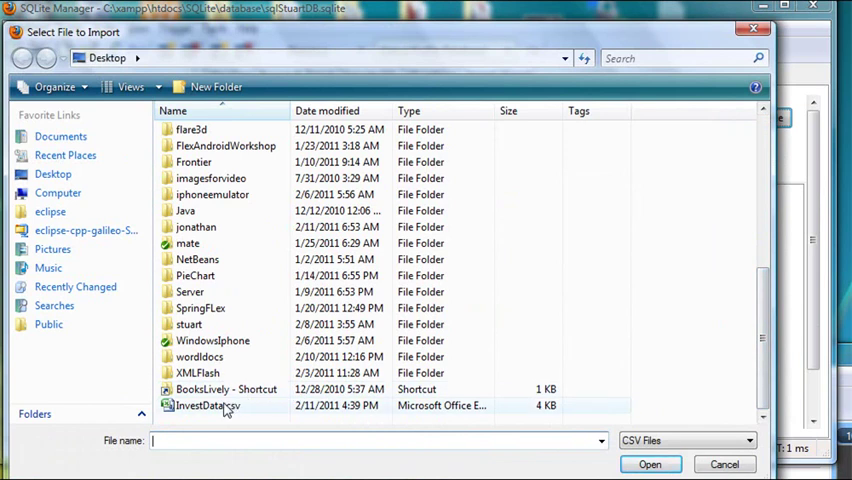
click(208, 405)
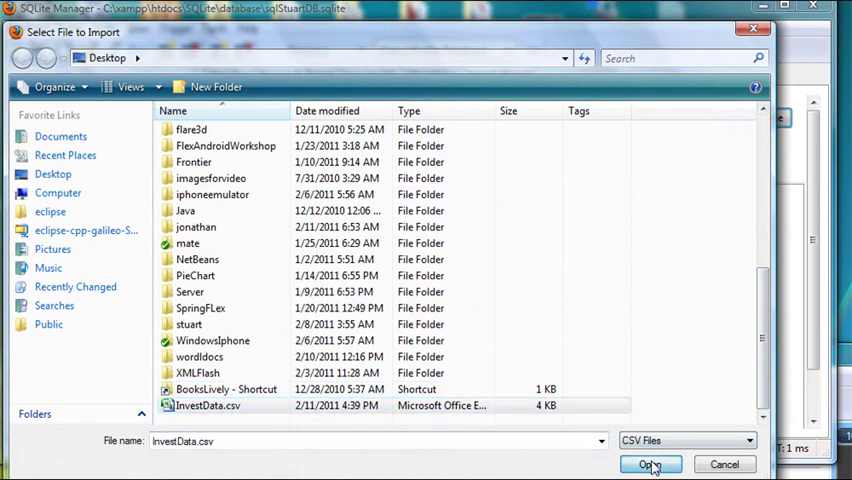
click(648, 464)
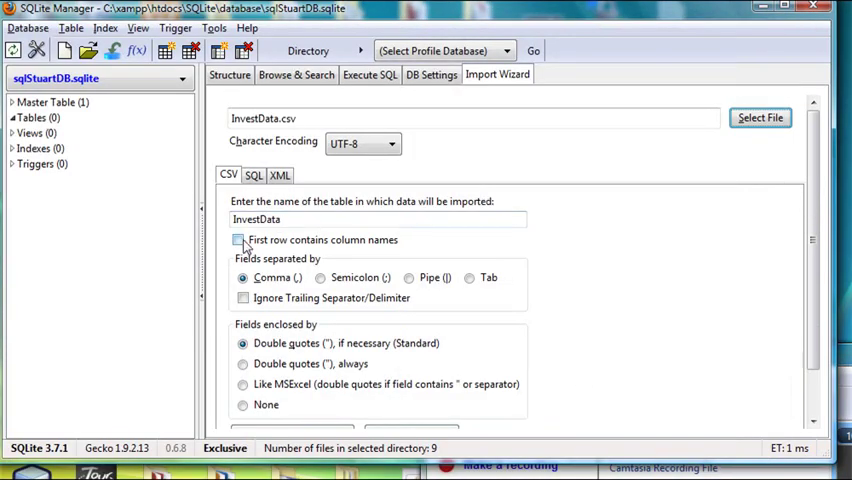
click(240, 239)
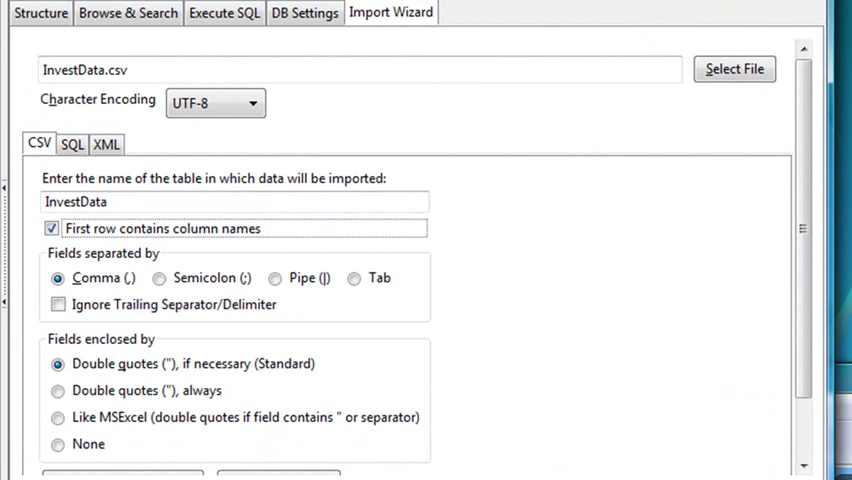
mouse_move(717, 313)
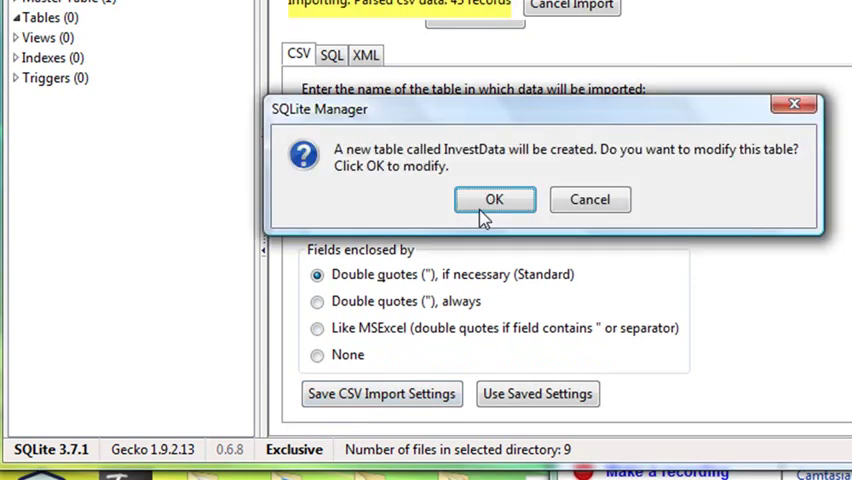
- Keep the default column definitions and confirm importing 42 rows into InvestData
click(494, 199)
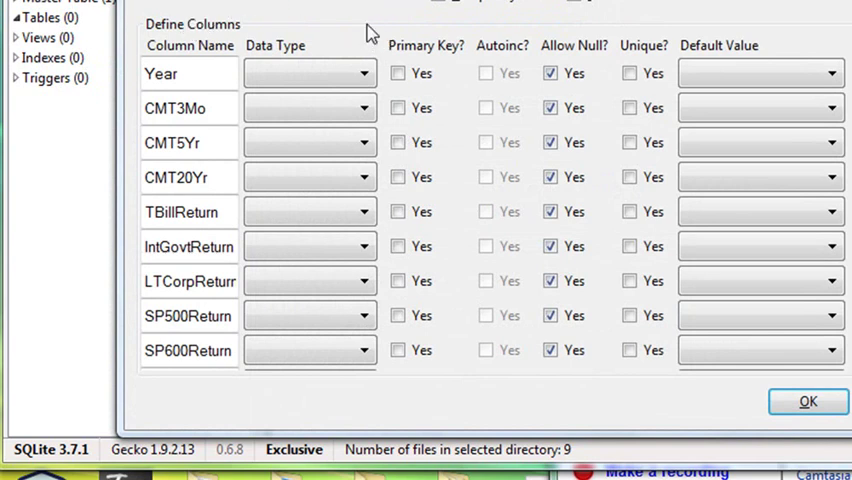
click(807, 401)
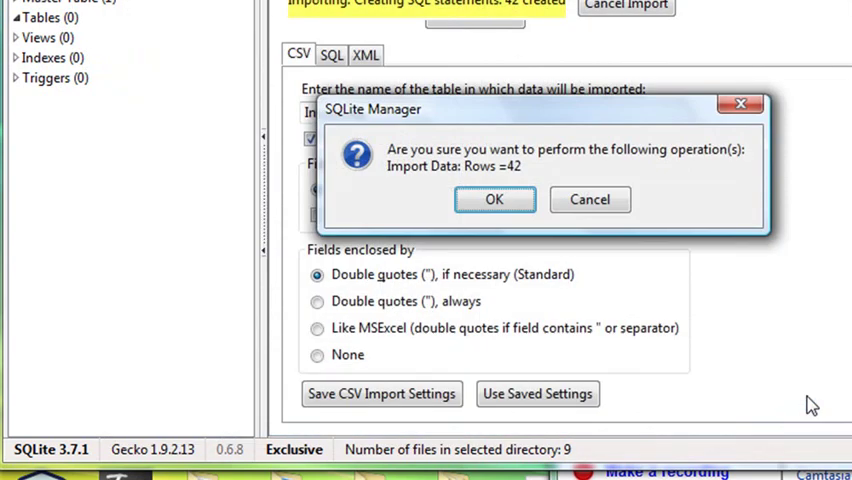
click(493, 199)
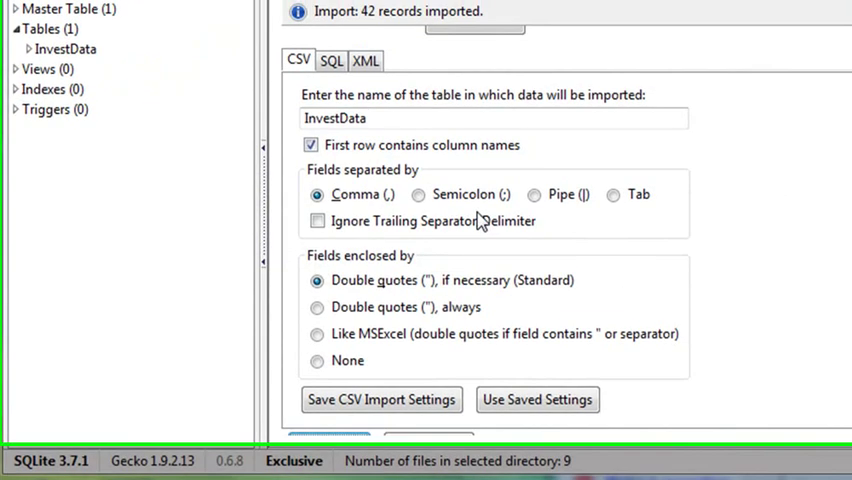
click(385, 13)
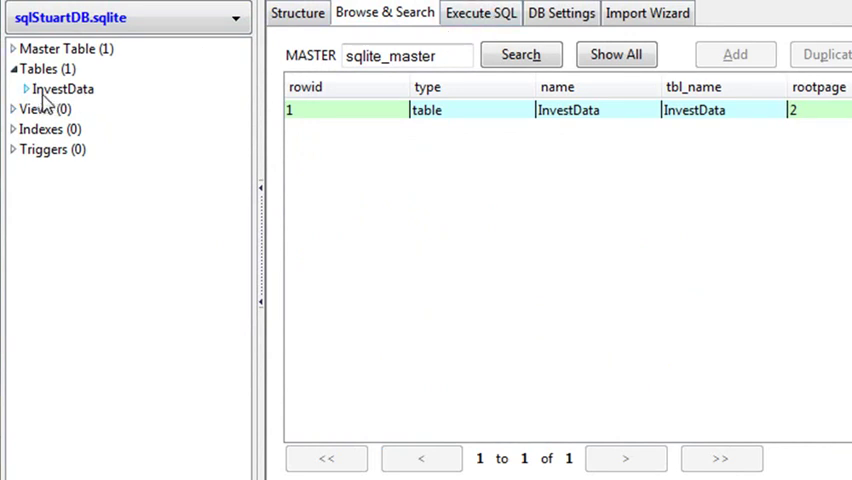
- Select the InvestData table in the Tables tree
click(62, 89)
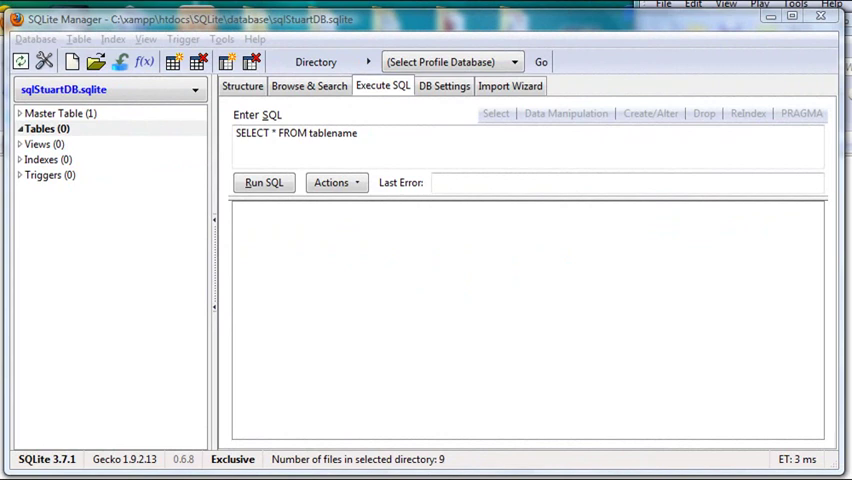
mouse_move(130, 140)
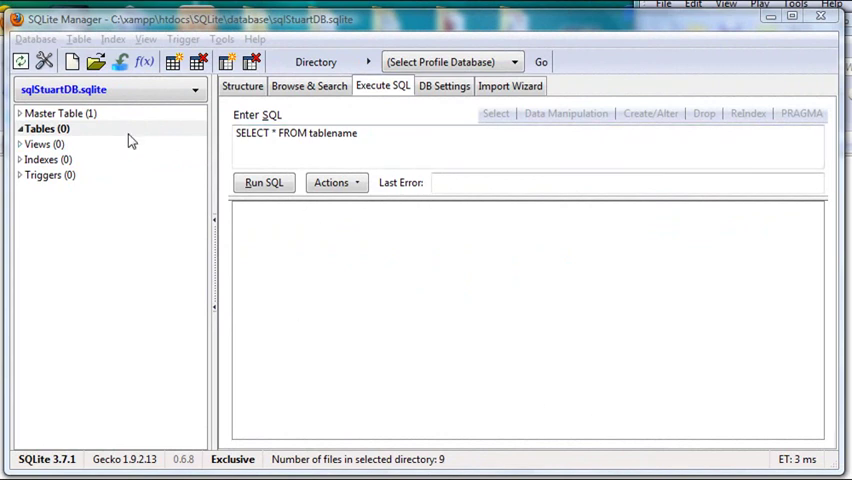
- Start a Database > Import and choose InvestData.csv as the source file
click(35, 39)
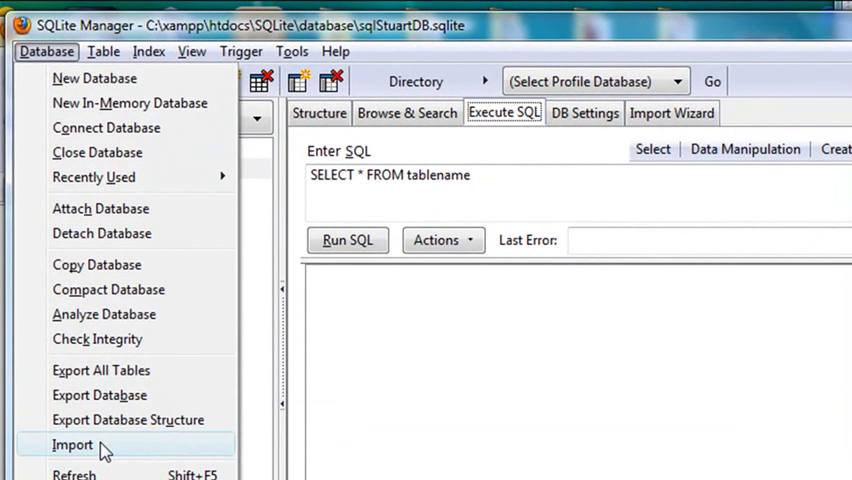
click(72, 444)
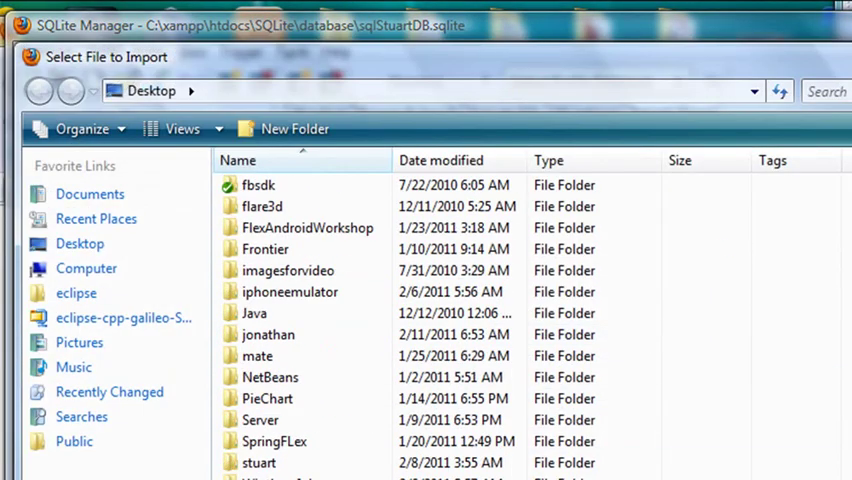
click(87, 391)
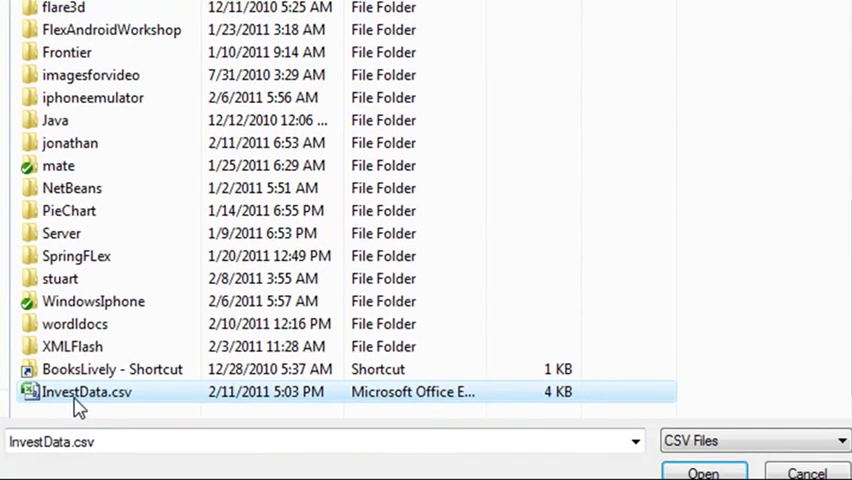
click(703, 473)
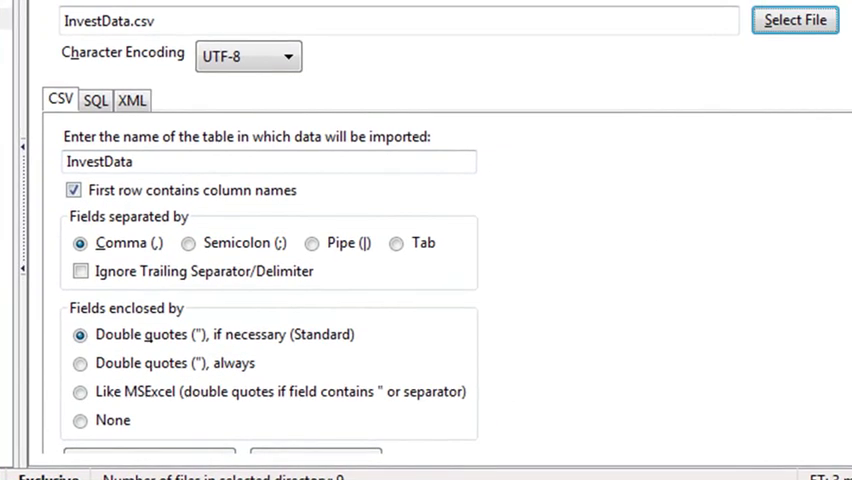
scroll(down, 3)
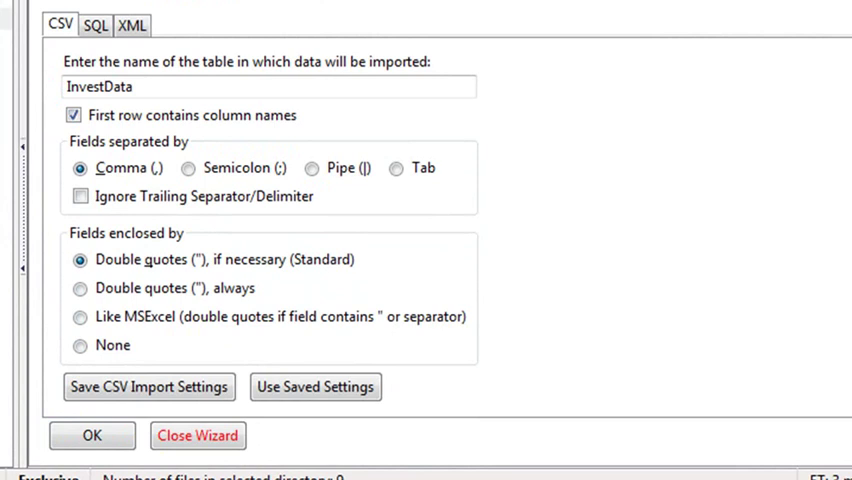
- Start the CSV import, choose to modify the new table, and mark id as primary key
click(92, 435)
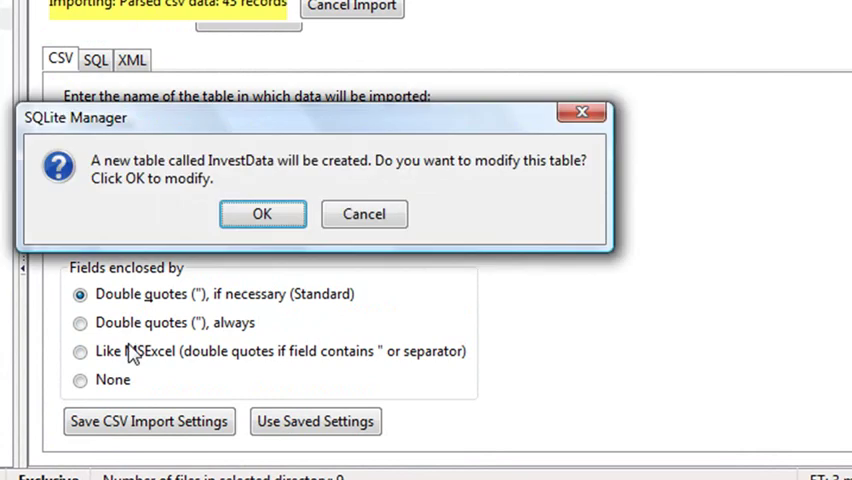
click(262, 213)
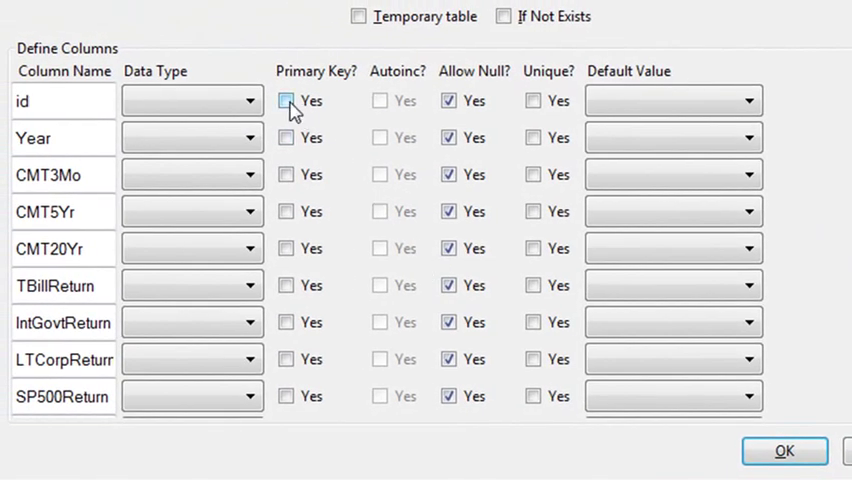
click(286, 100)
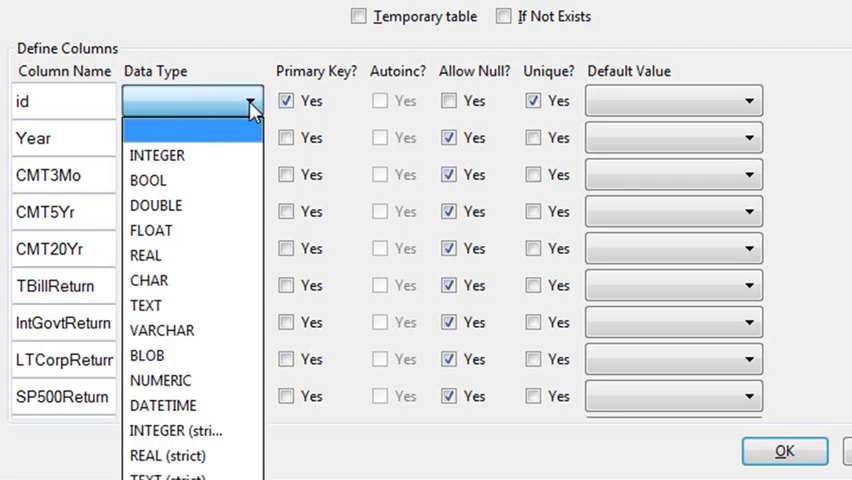
- Type id as INTEGER and Year plus the return columns as REAL
click(156, 155)
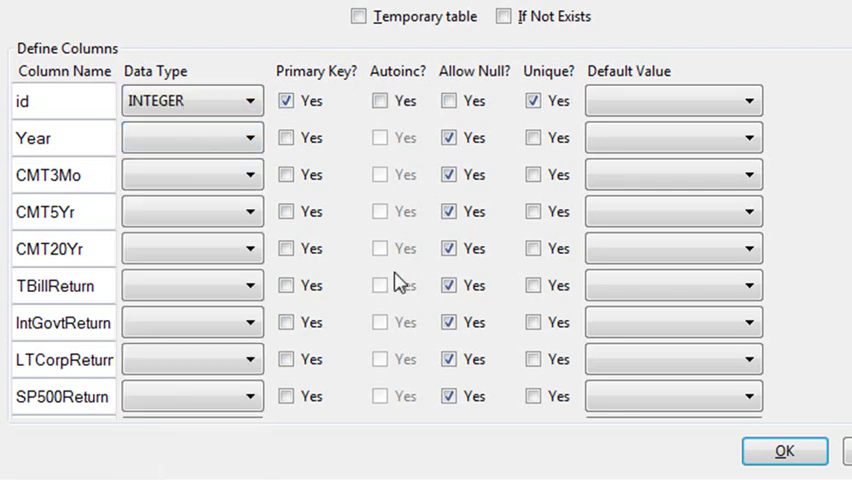
mouse_move(380, 285)
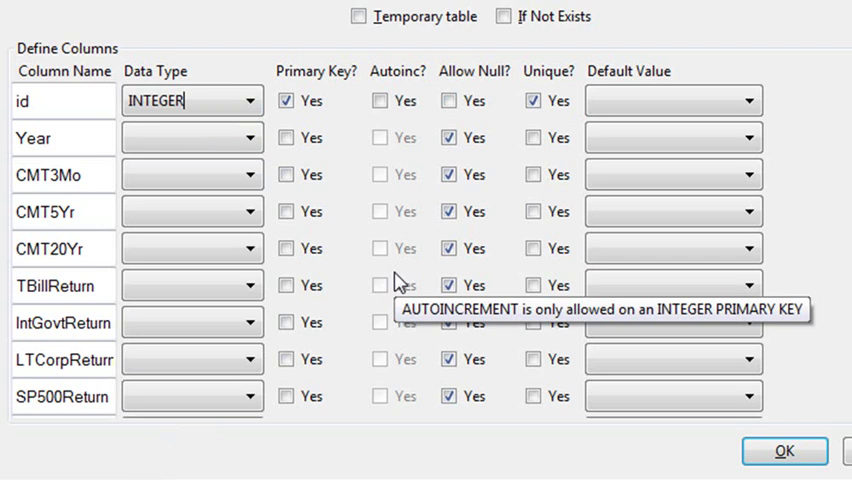
click(190, 137)
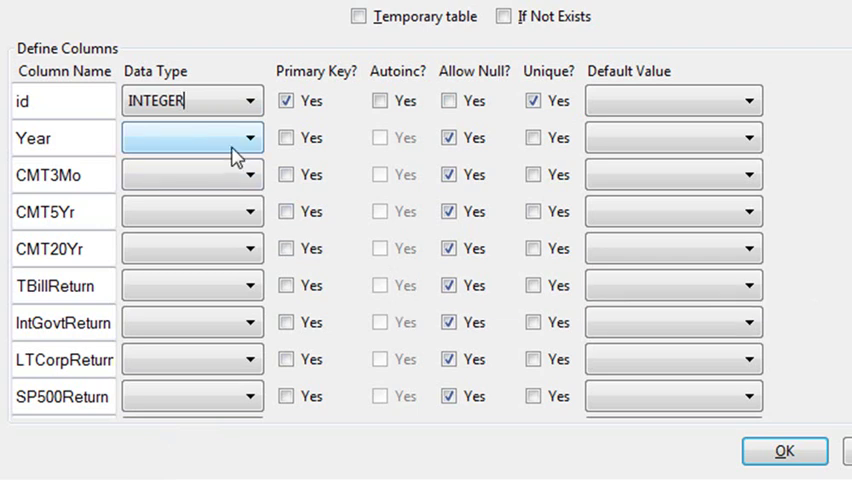
click(247, 137)
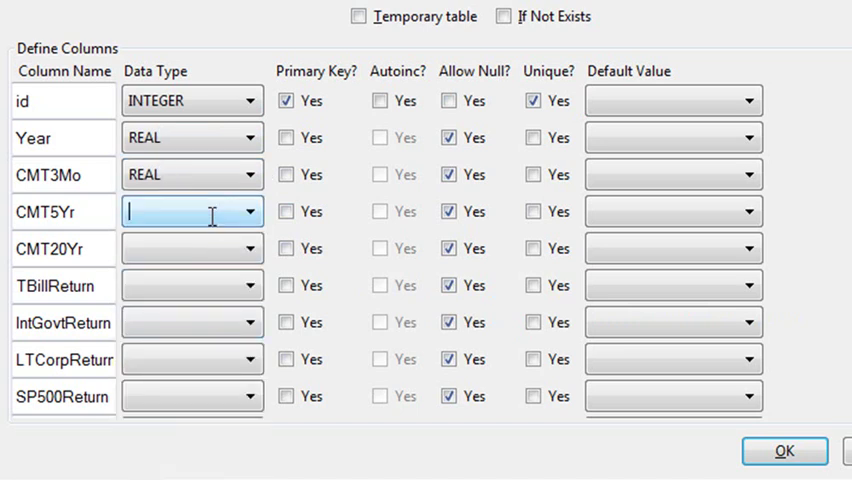
text(REAL)
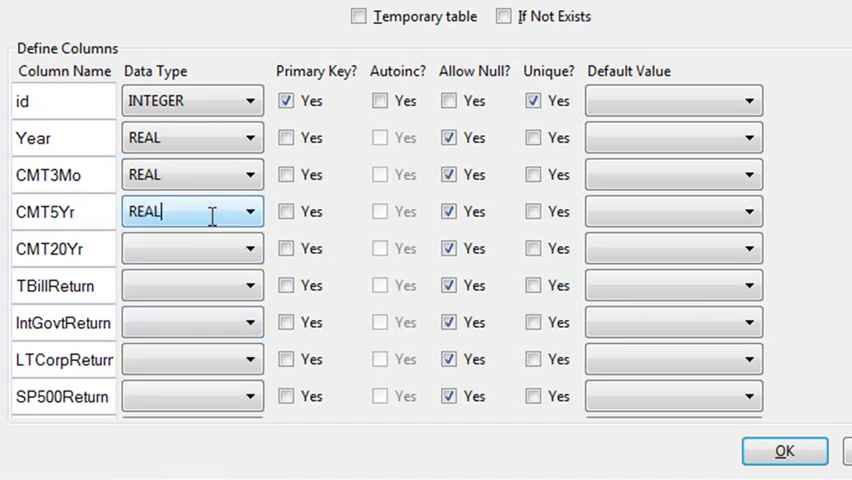
click(192, 396)
text(REAL)
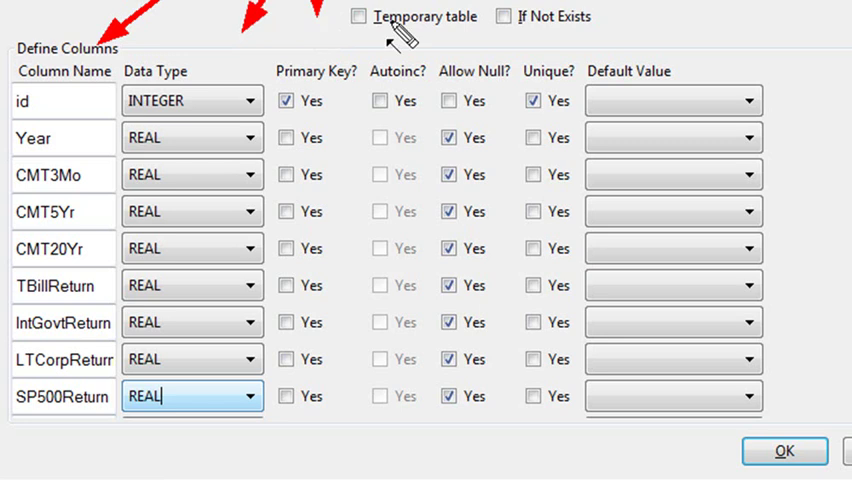
mouse_move(578, 48)
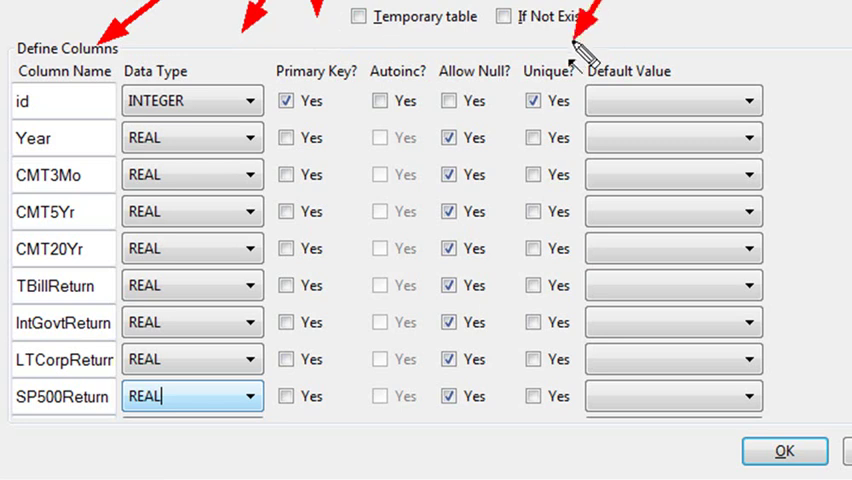
mouse_move(578, 52)
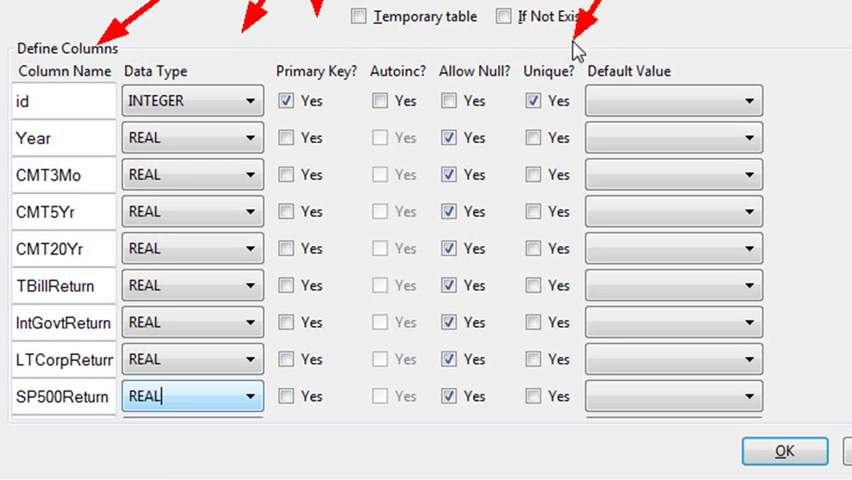
- Accept the column definitions, confirm importing 42 rows, and browse the InvestData rows
click(784, 451)
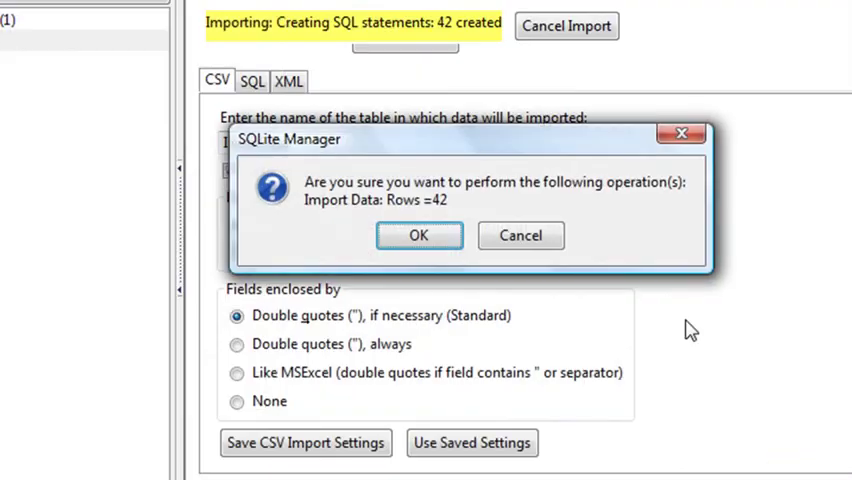
click(418, 235)
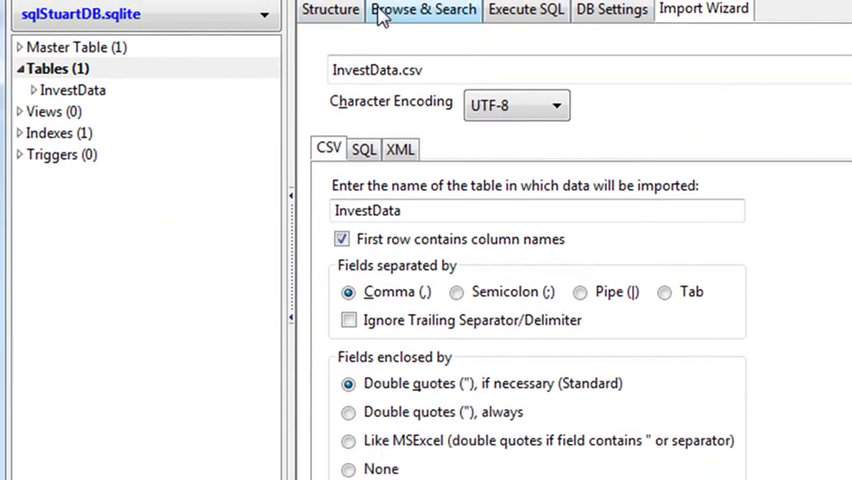
click(423, 9)
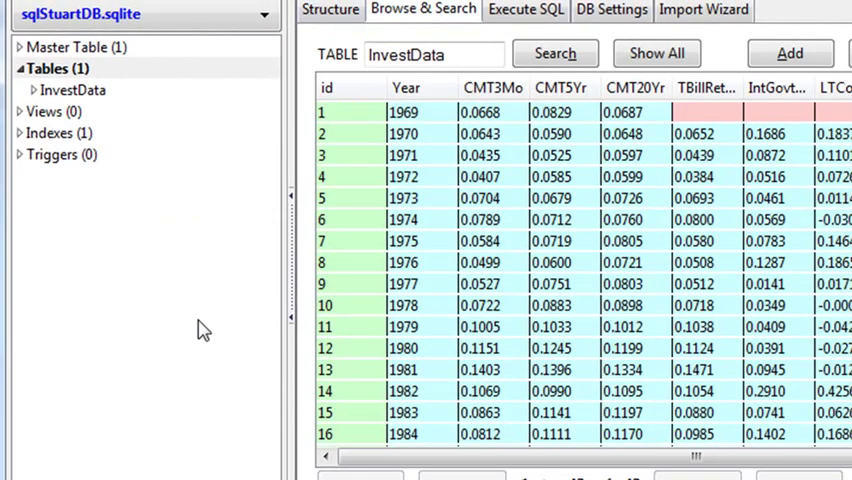